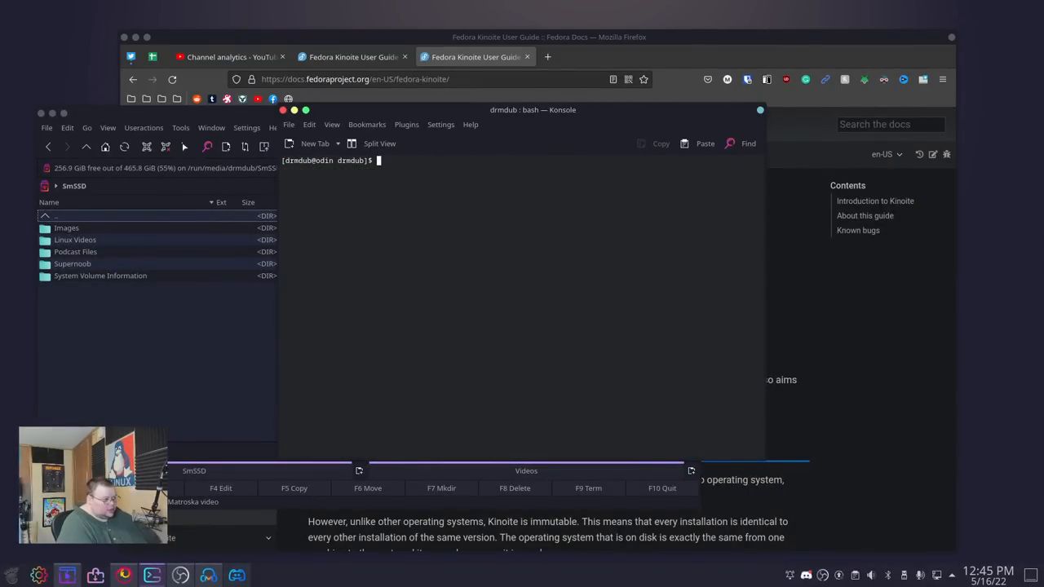
- Enter a 'flatpak install udacity' command at the Konsole bash prompt
{"action": "type", "text": "flatpak install a"}
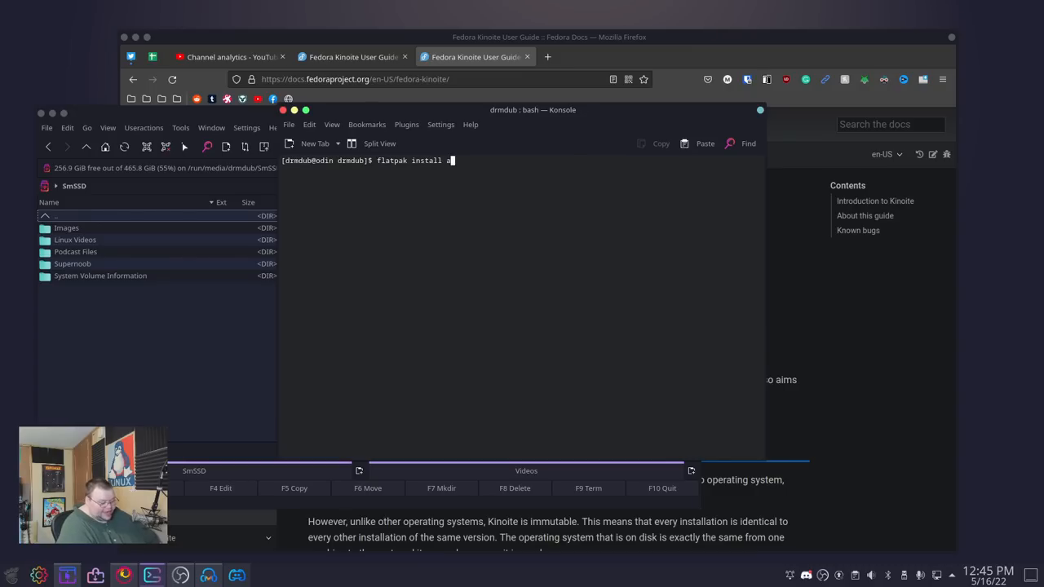
{"action": "type", "text": "udacity"}
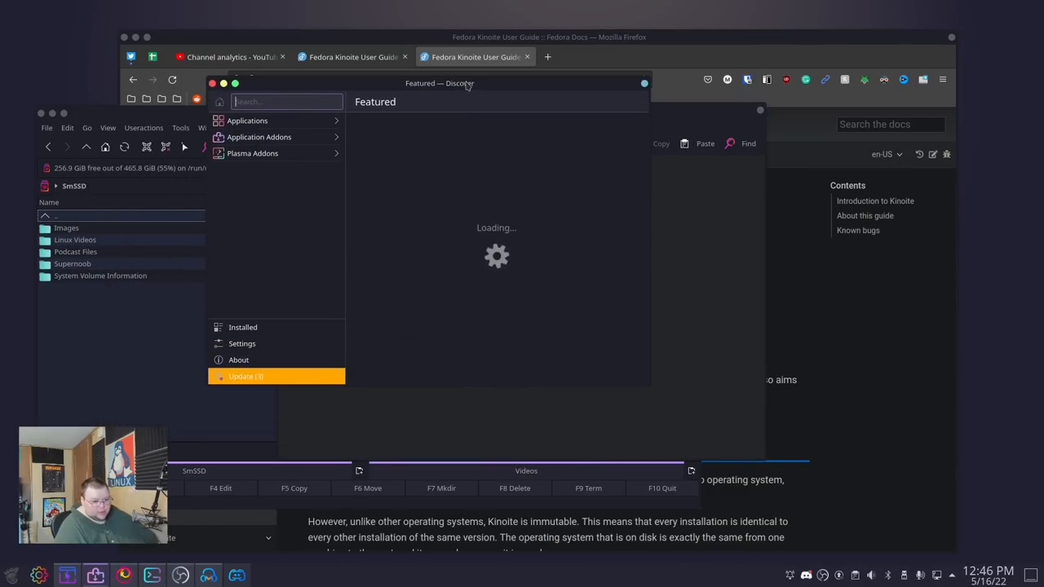
{"action": "mouse_move", "coordinate": [494, 114]}
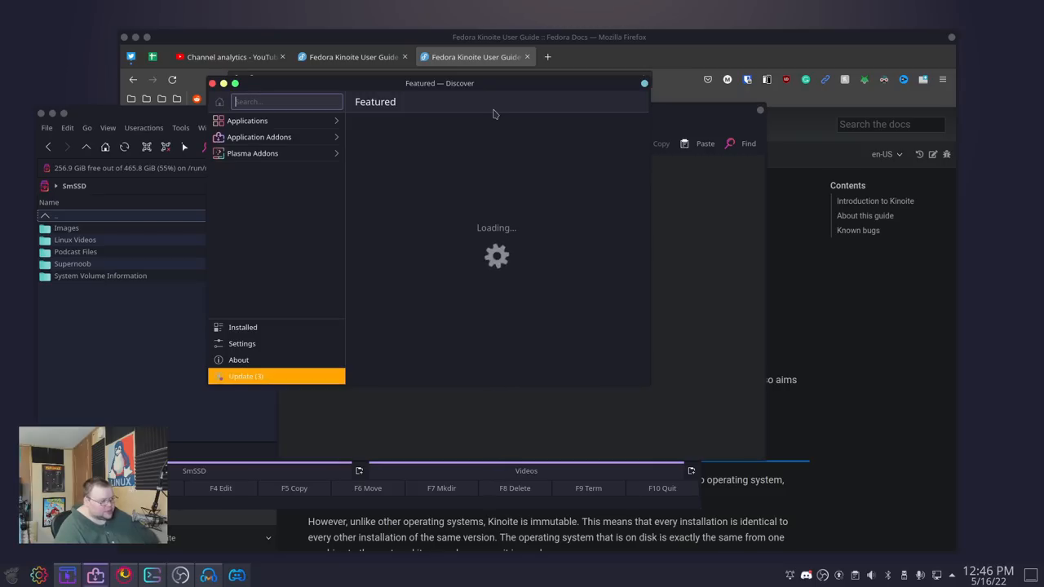
{"action": "mouse_move", "coordinate": [573, 215]}
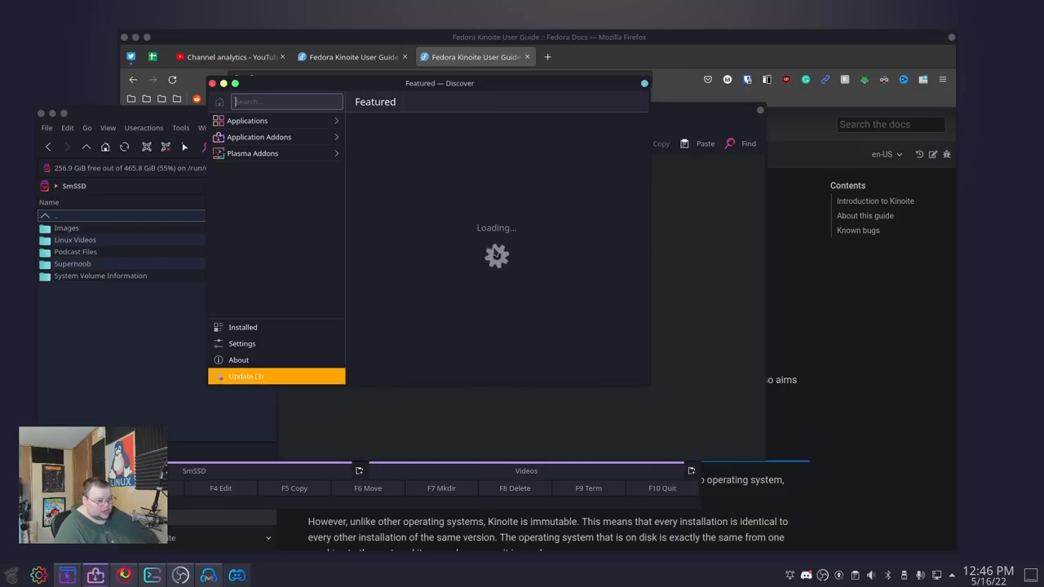
{"action": "mouse_move", "coordinate": [454, 182]}
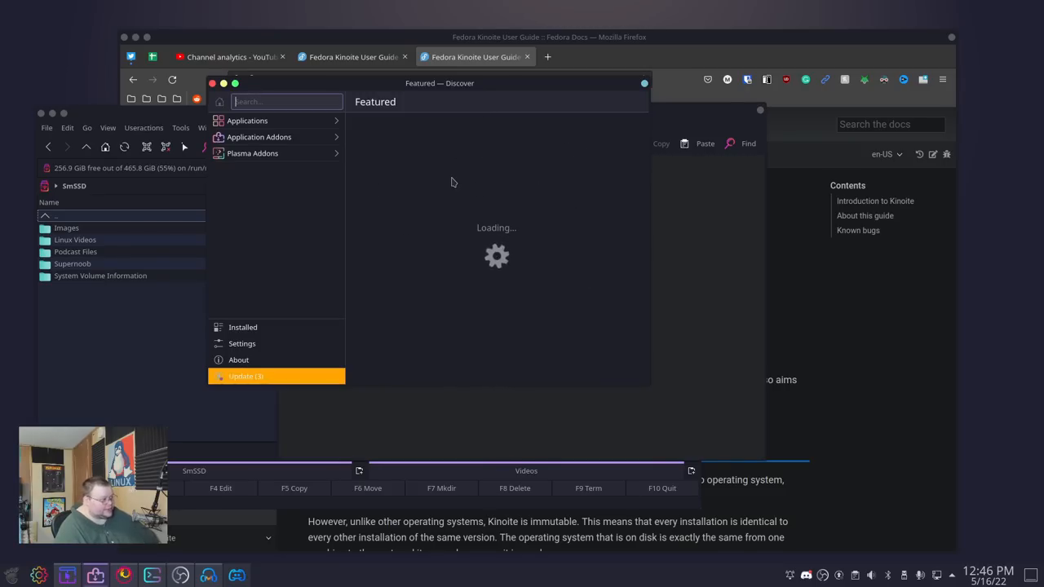
{"action": "mouse_move", "coordinate": [545, 336]}
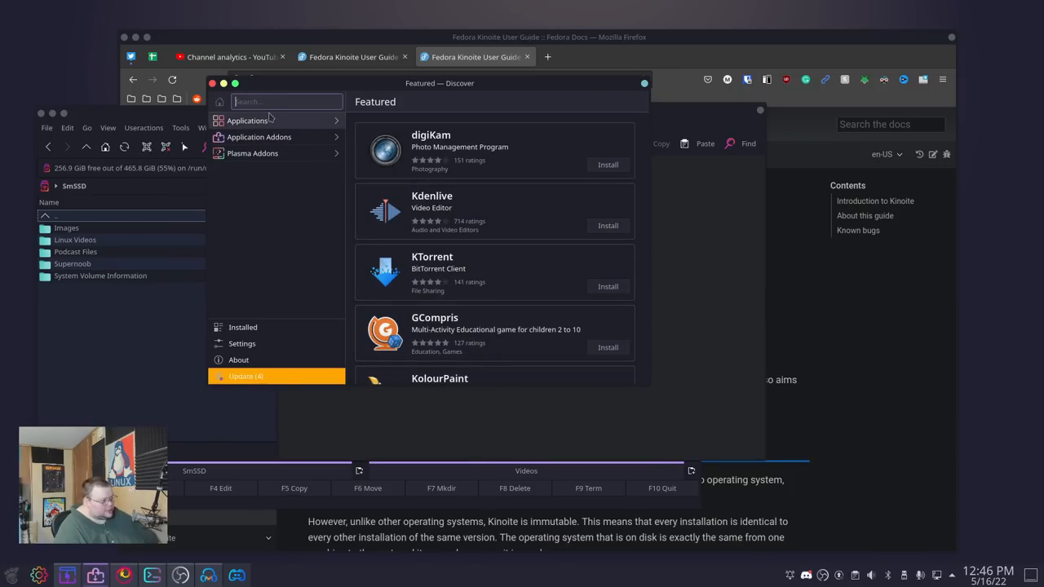
{"action": "mouse_move", "coordinate": [295, 121]}
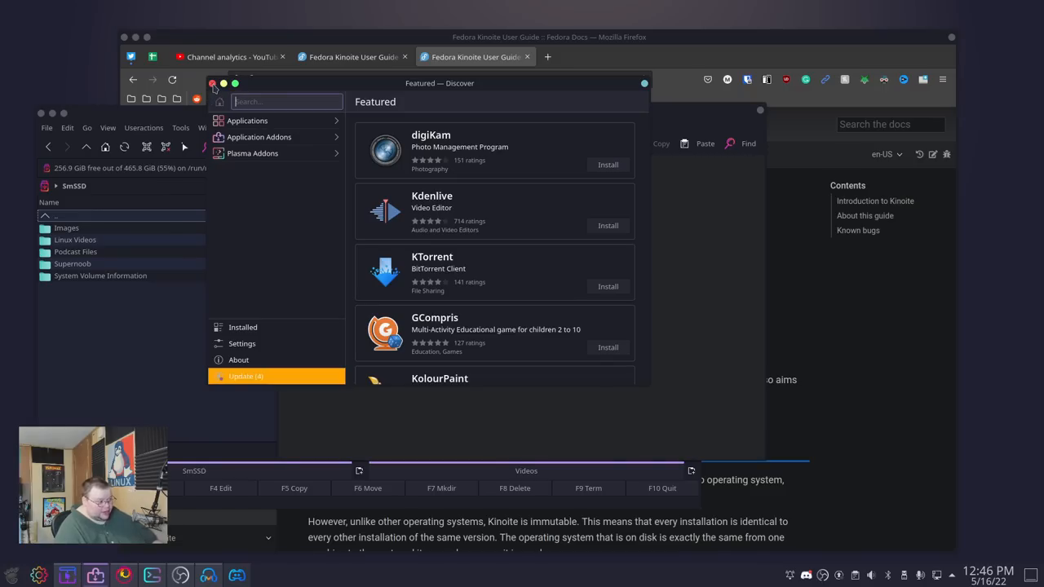
{"action": "mouse_move", "coordinate": [511, 189]}
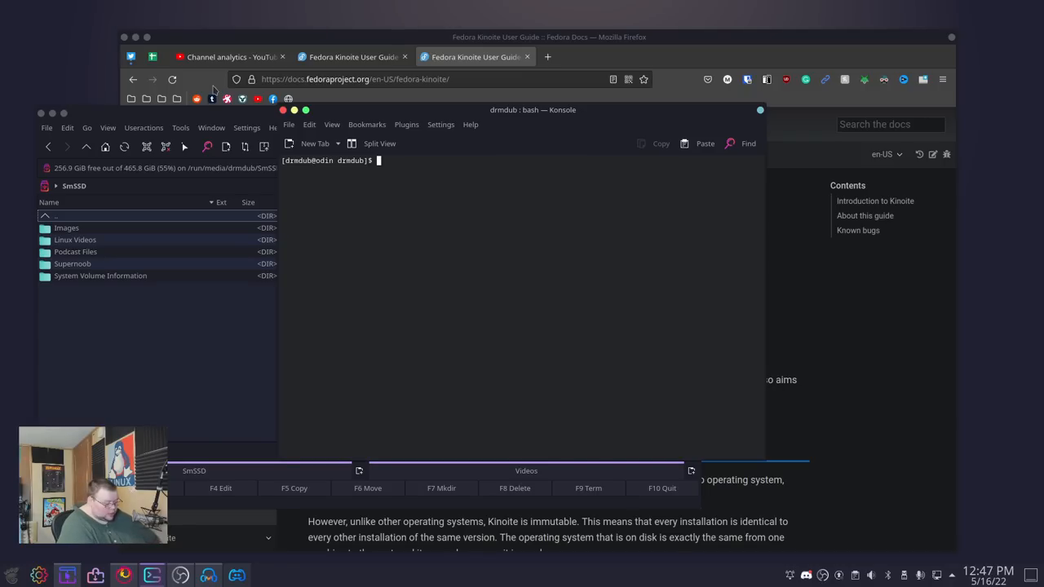
- Enter an rpm-ostree command at the Konsole prompt before the Kinoite User Guide shows
{"action": "type", "text": "rpm-ostree"}
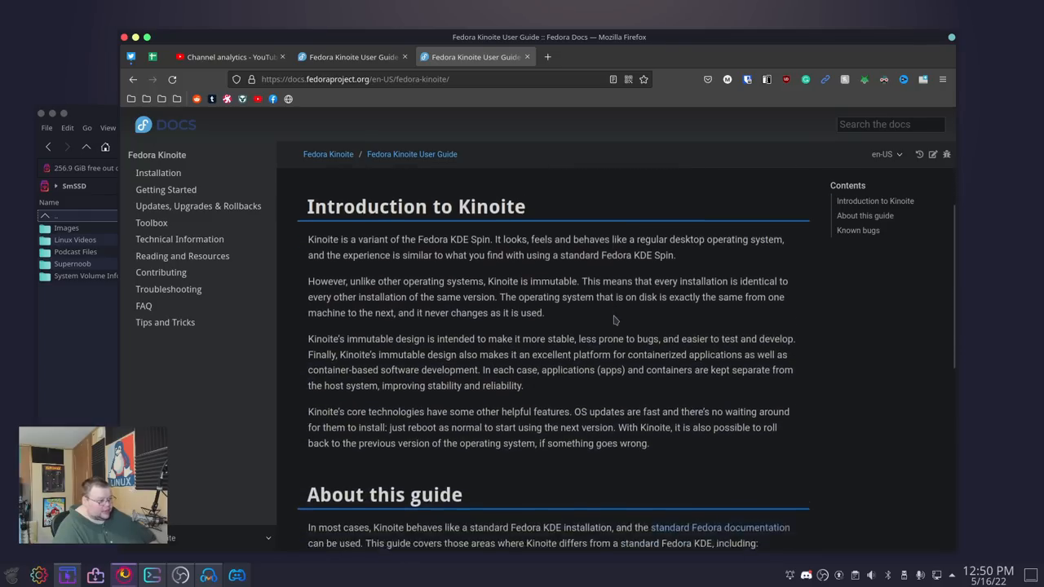
- Read down the Kinoite guide introduction and go to the Toolbox docs page
{"action": "scroll", "scroll_direction": "down", "scroll_amount": 3}
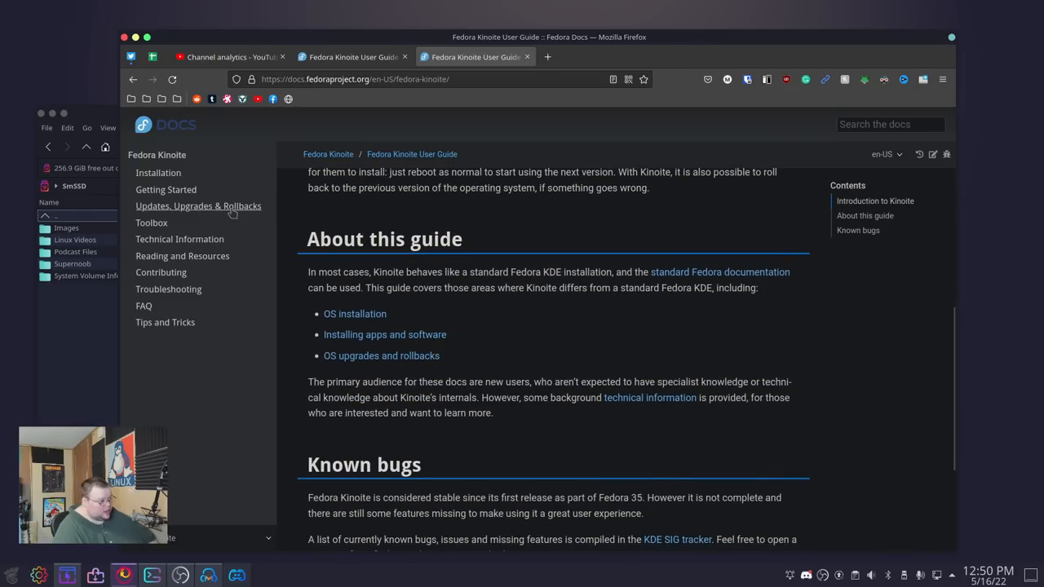
{"action": "mouse_move", "coordinate": [188, 202]}
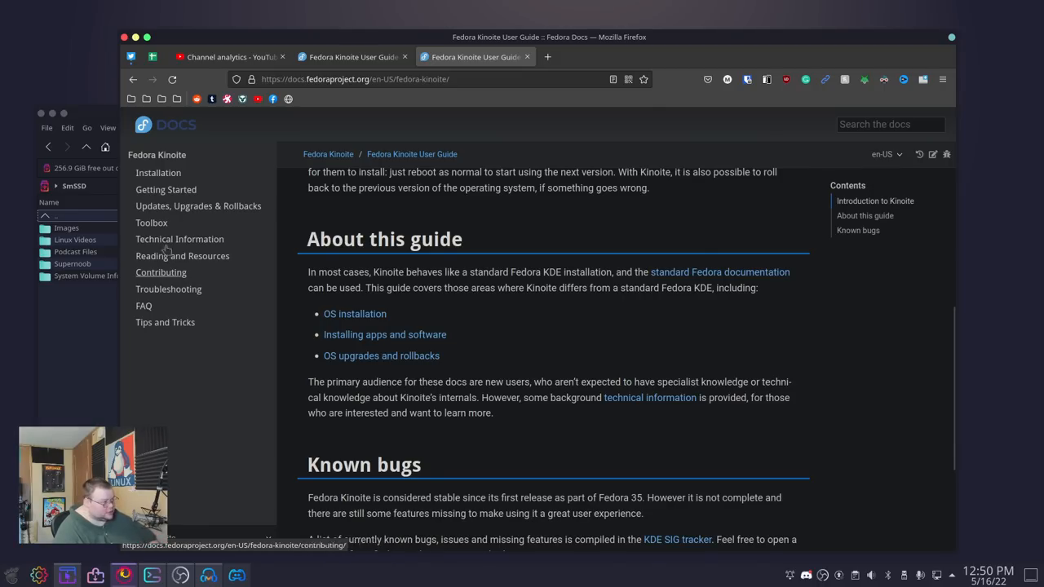
{"action": "mouse_move", "coordinate": [529, 362]}
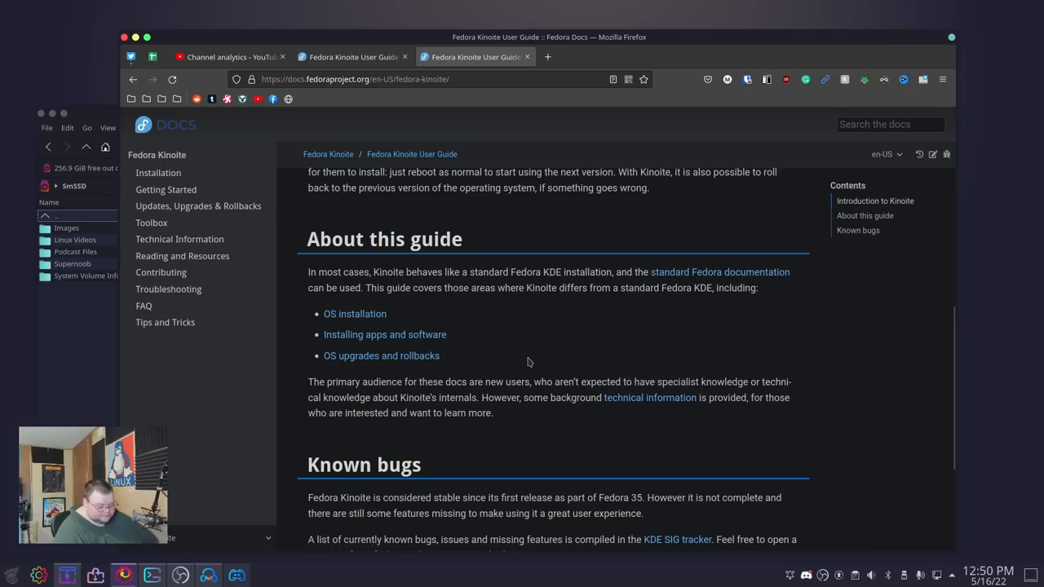
{"action": "mouse_move", "coordinate": [460, 310]}
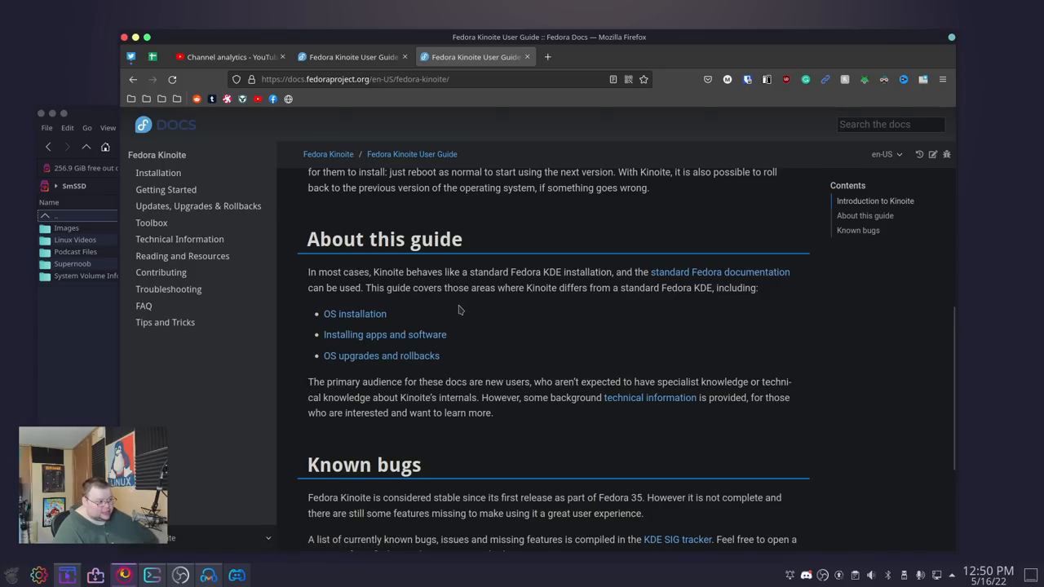
{"action": "mouse_move", "coordinate": [300, 275]}
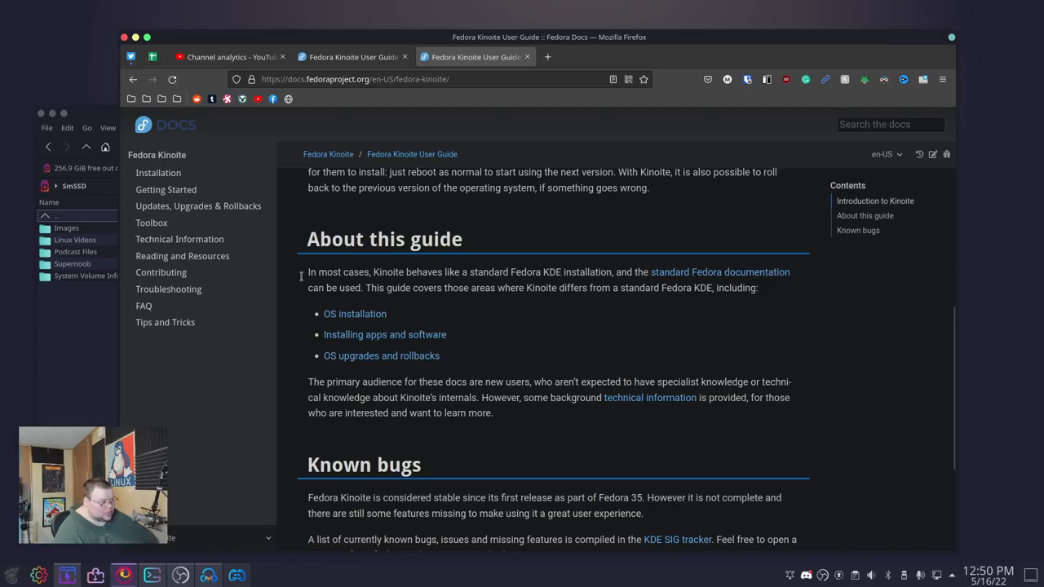
{"action": "left_click", "coordinate": [152, 222]}
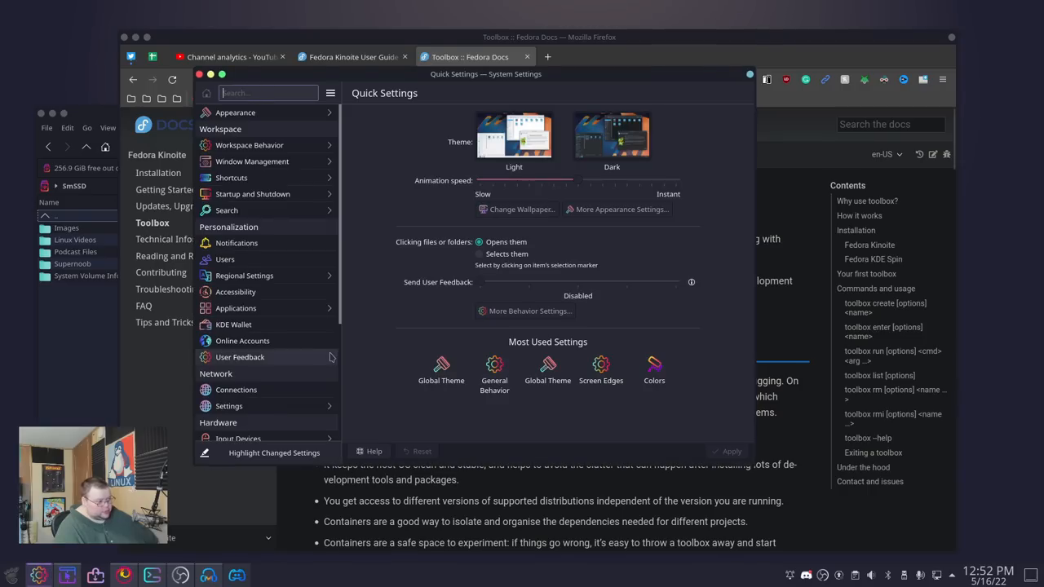
{"action": "mouse_move", "coordinate": [286, 281]}
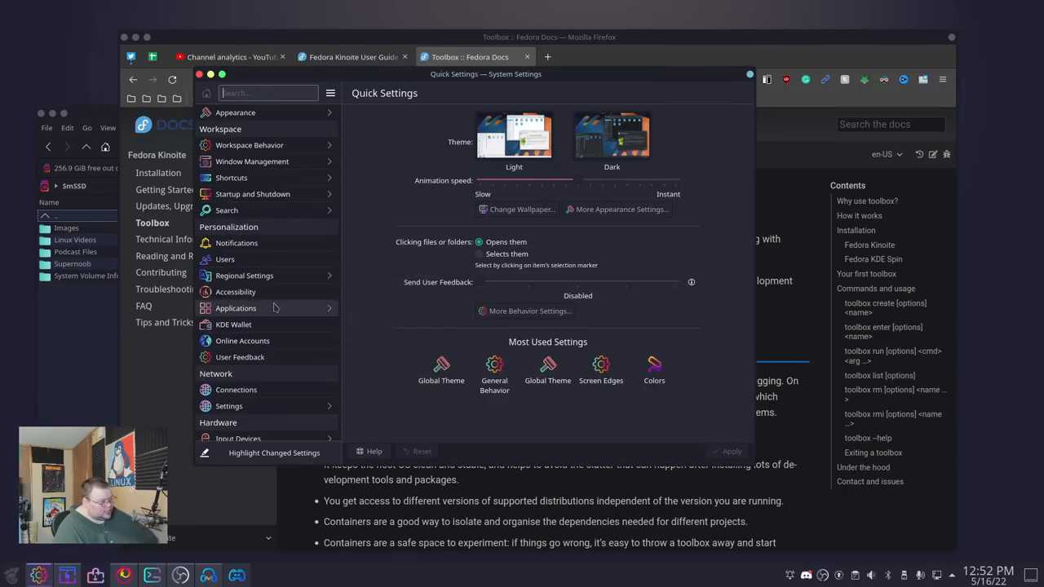
{"action": "mouse_move", "coordinate": [272, 153]}
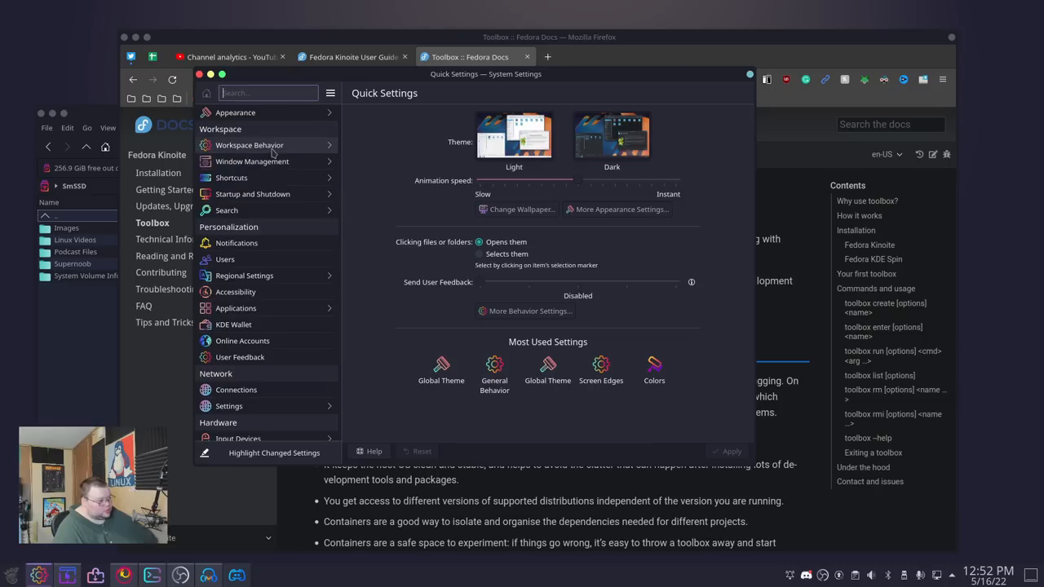
- Reach the Screen Edges page under Workspace Behavior in System Settings
{"action": "left_click", "coordinate": [252, 162]}
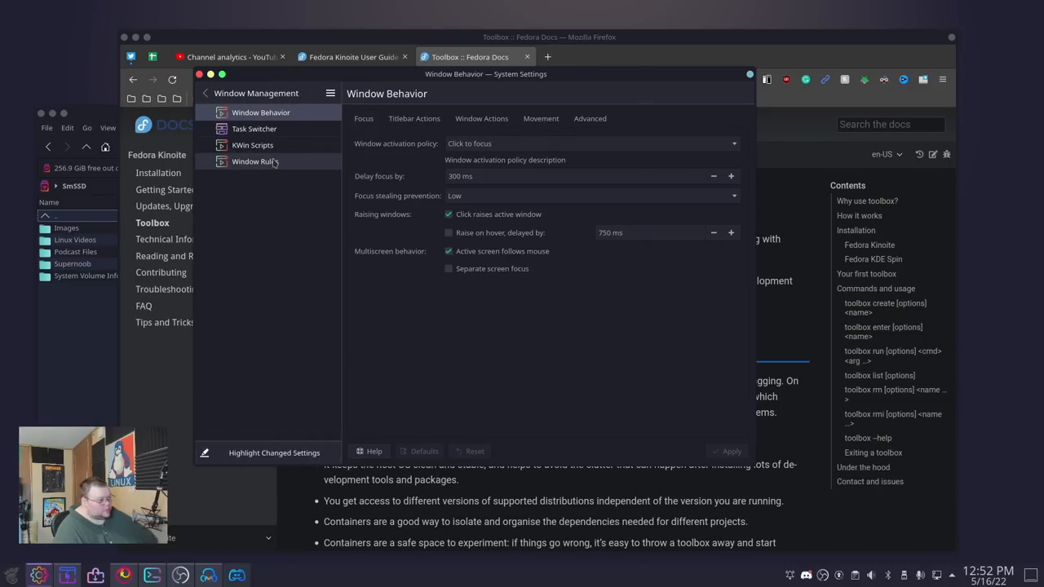
{"action": "left_click", "coordinate": [209, 91]}
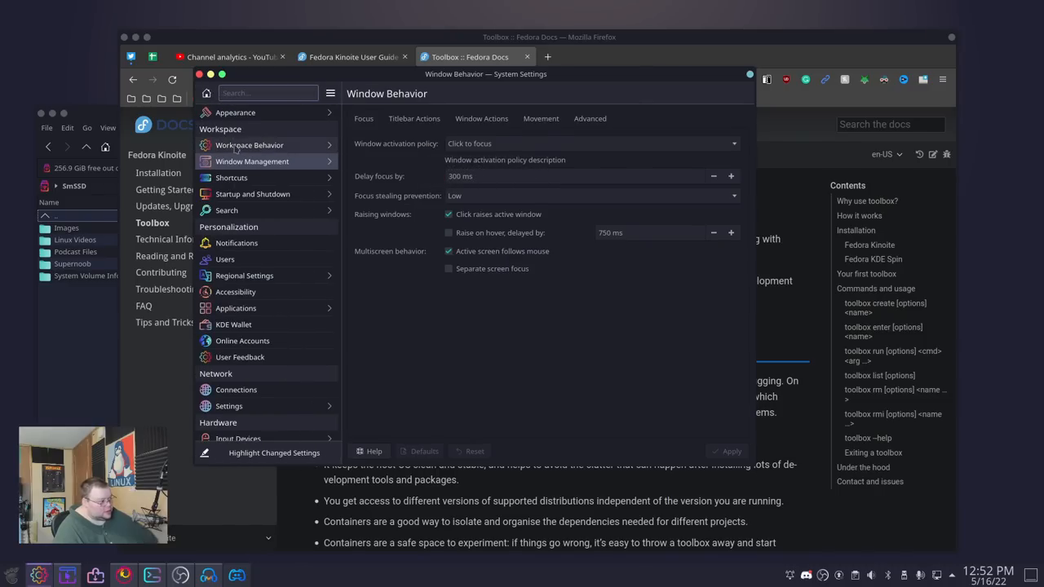
{"action": "left_click", "coordinate": [248, 144]}
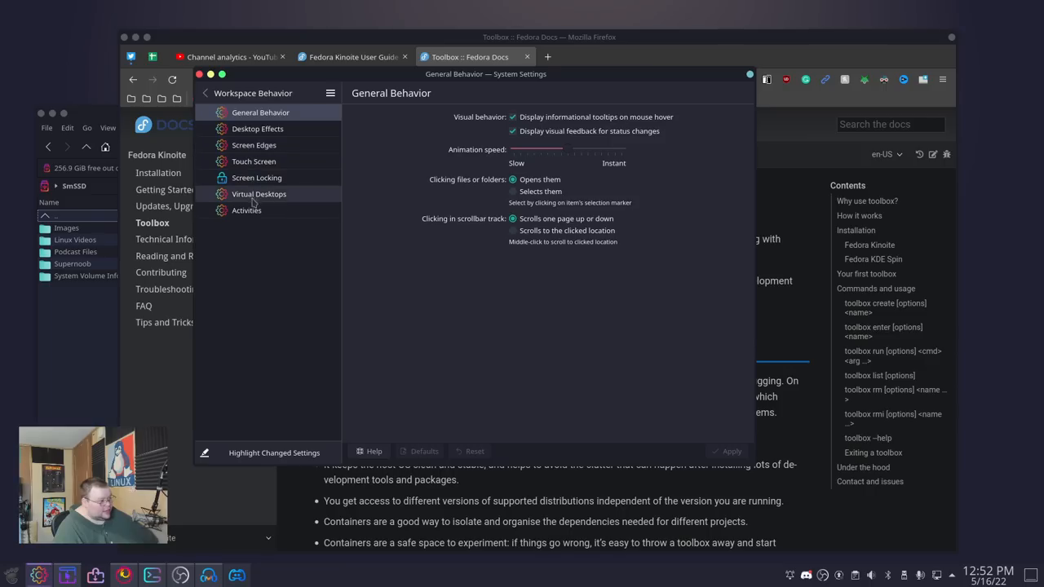
{"action": "left_click", "coordinate": [255, 146]}
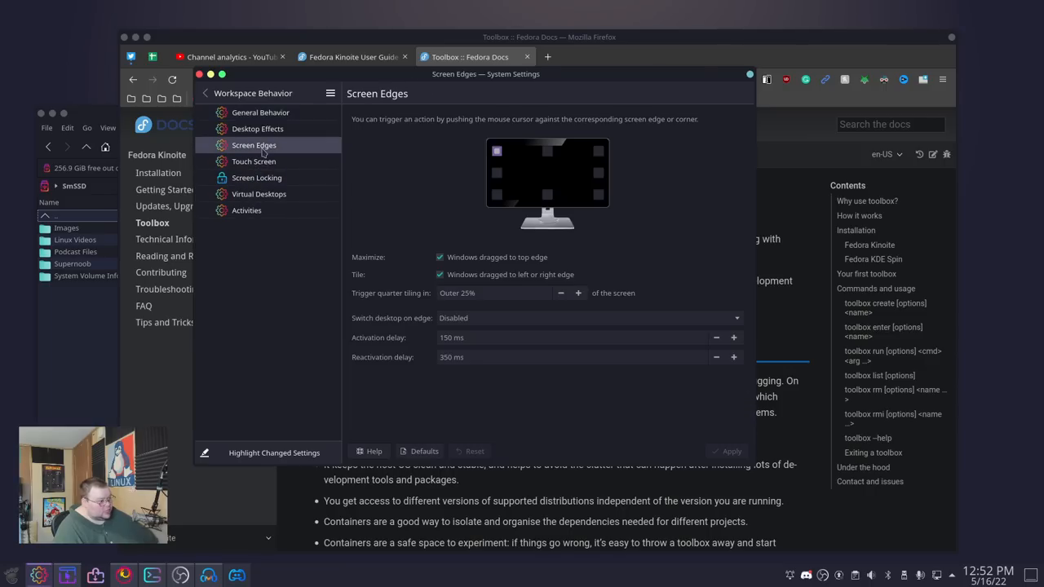
- Assign an action to a screen corner from its list of available actions
{"action": "left_click", "coordinate": [496, 150]}
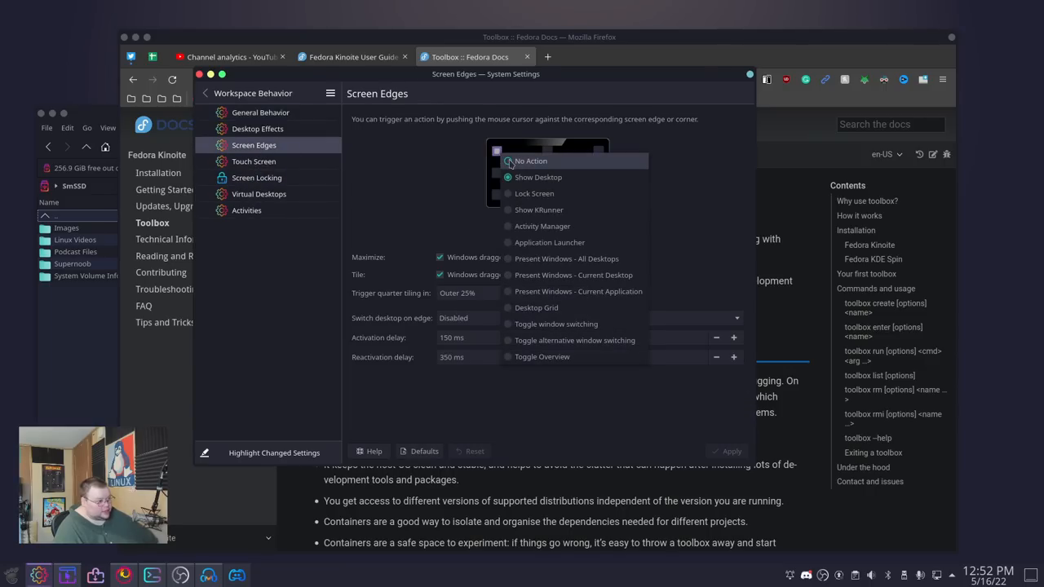
{"action": "left_click", "coordinate": [528, 160]}
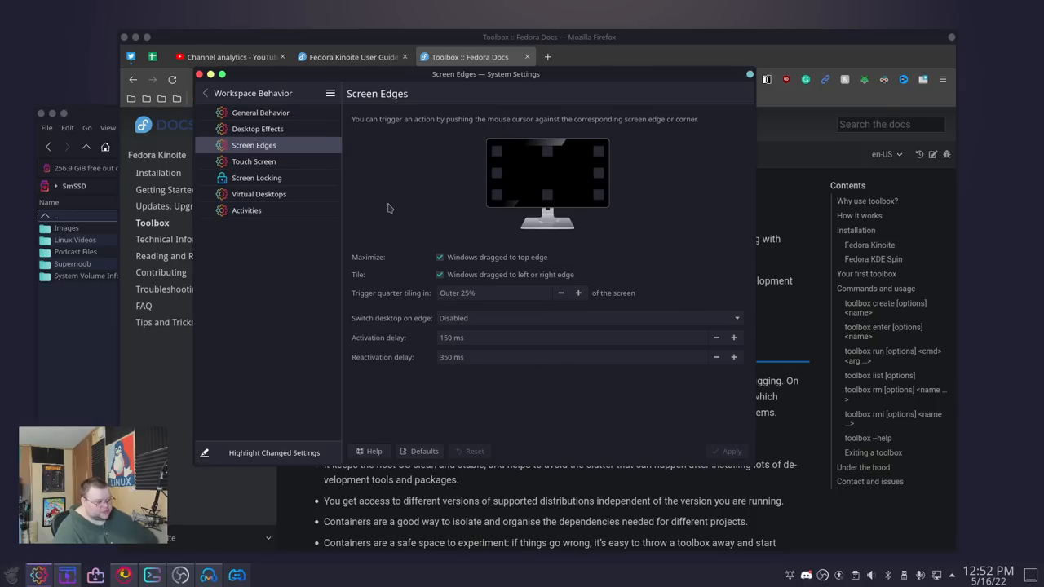
{"action": "mouse_move", "coordinate": [383, 209]}
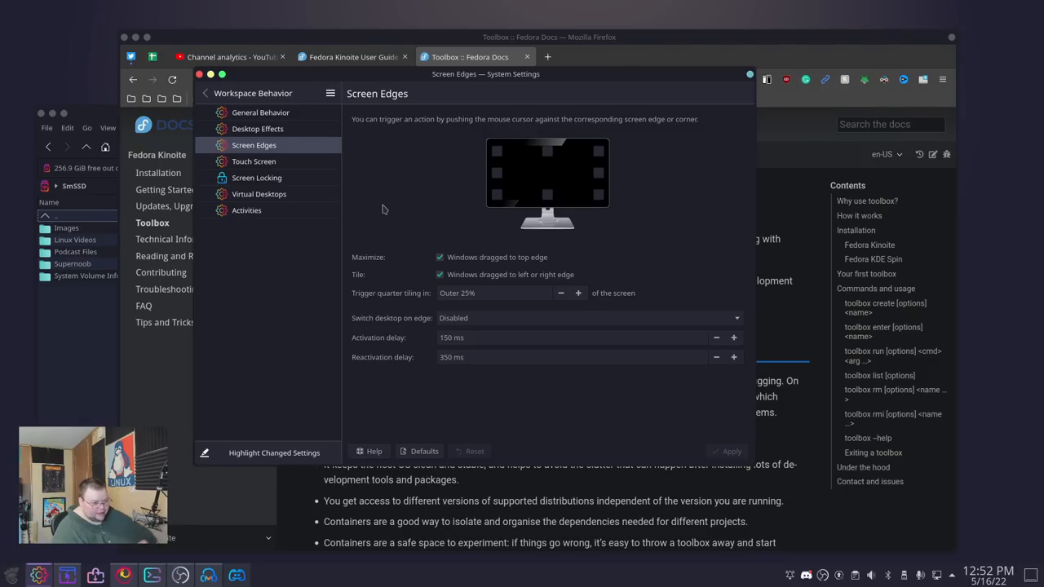
{"action": "mouse_move", "coordinate": [263, 166]}
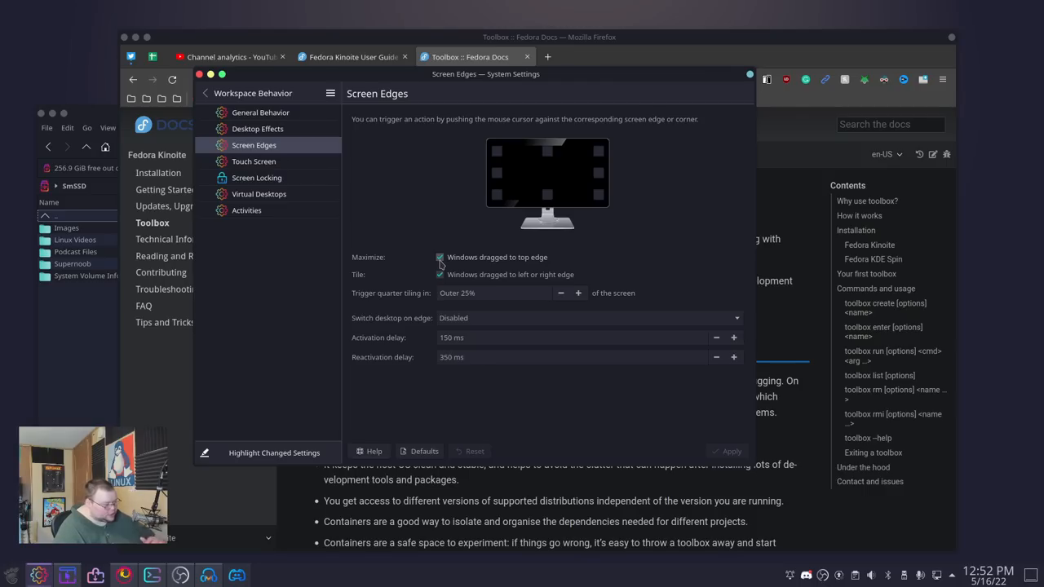
{"action": "left_click", "coordinate": [439, 274]}
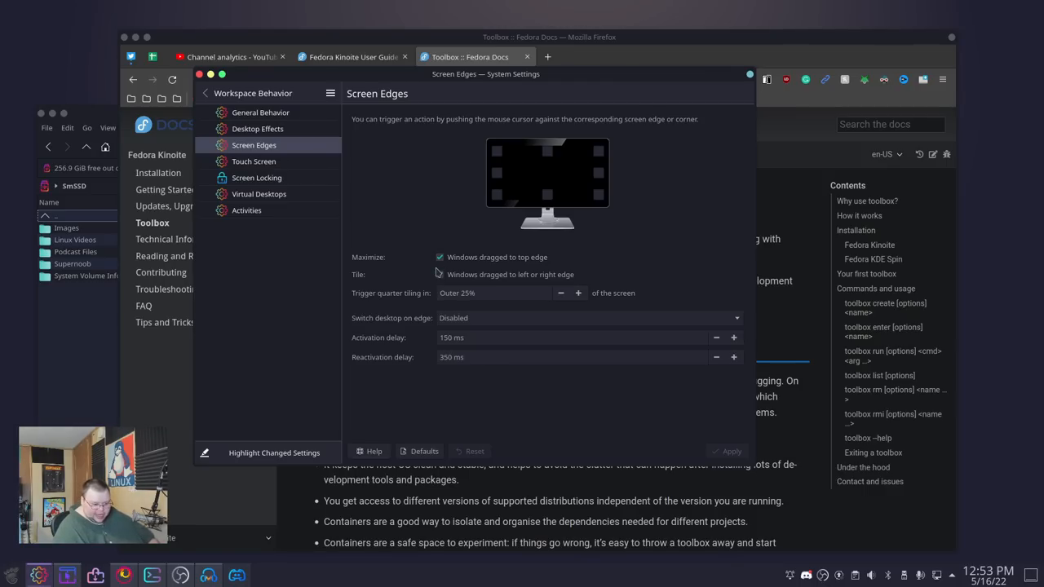
{"action": "left_click", "coordinate": [439, 274]}
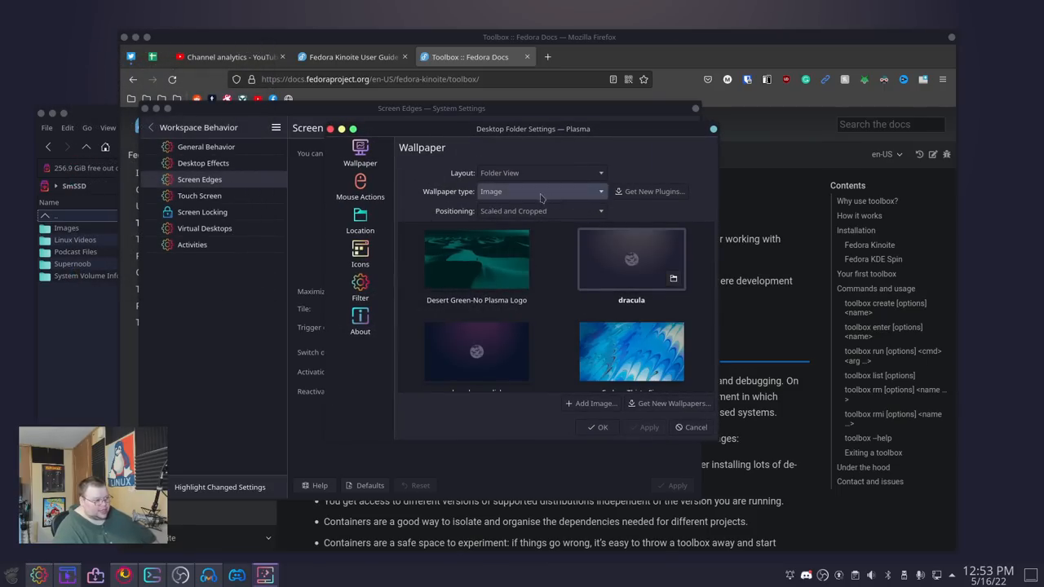
{"action": "left_click", "coordinate": [692, 428]}
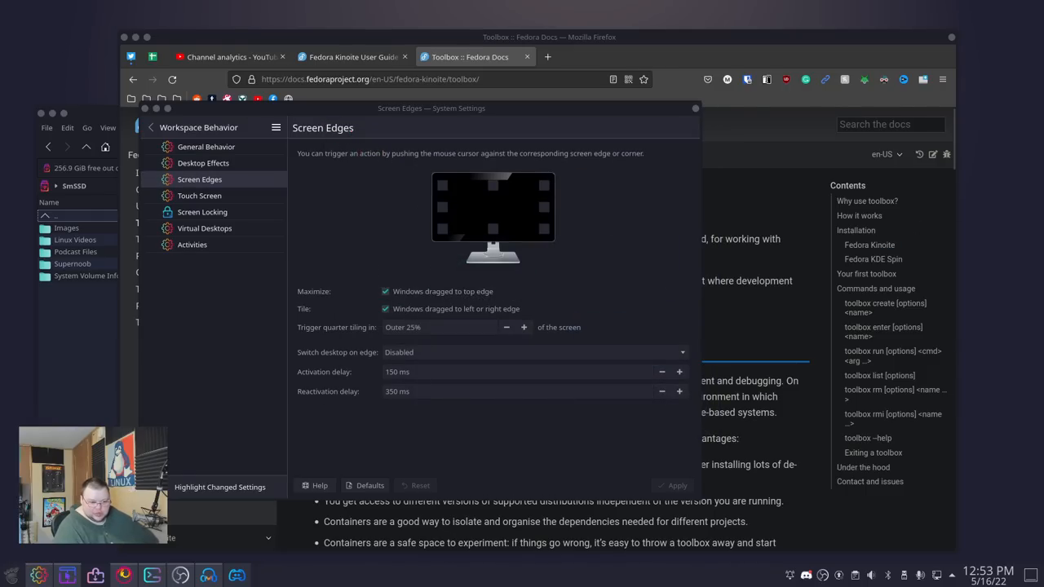
{"action": "mouse_move", "coordinate": [997, 88]}
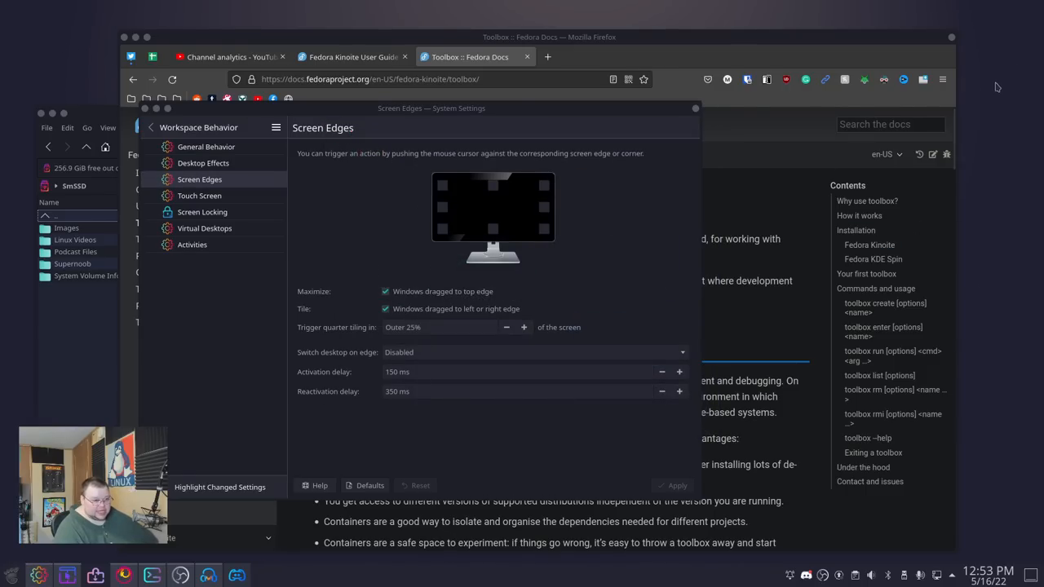
{"action": "mouse_move", "coordinate": [999, 137]}
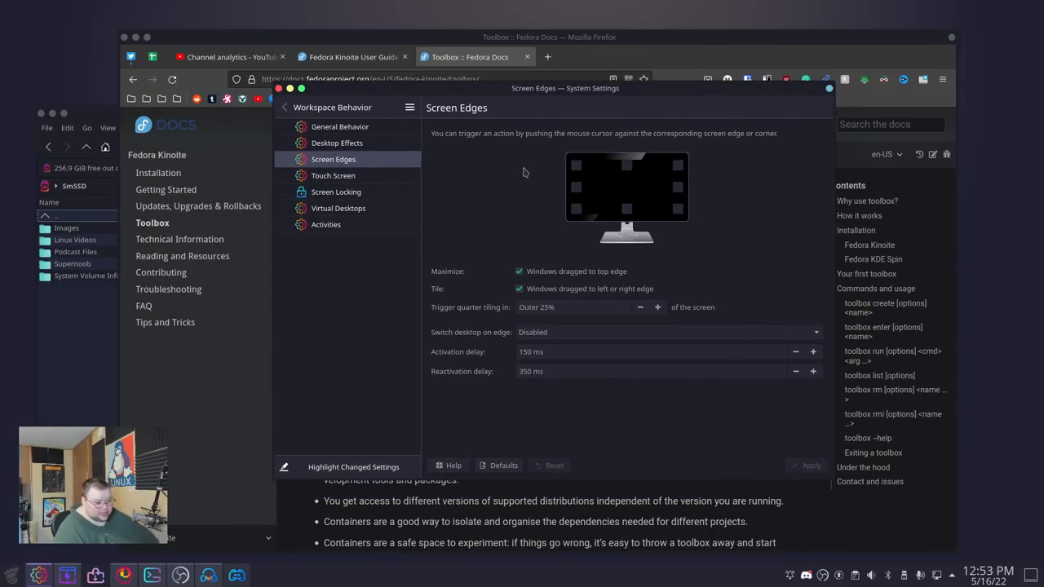
{"action": "mouse_move", "coordinate": [594, 307]}
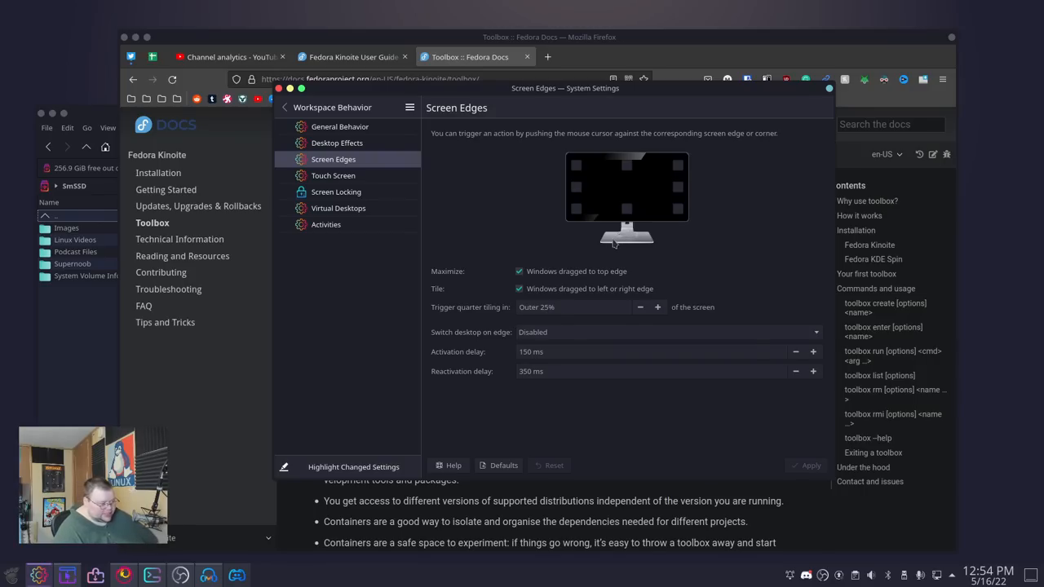
{"action": "mouse_move", "coordinate": [294, 108]}
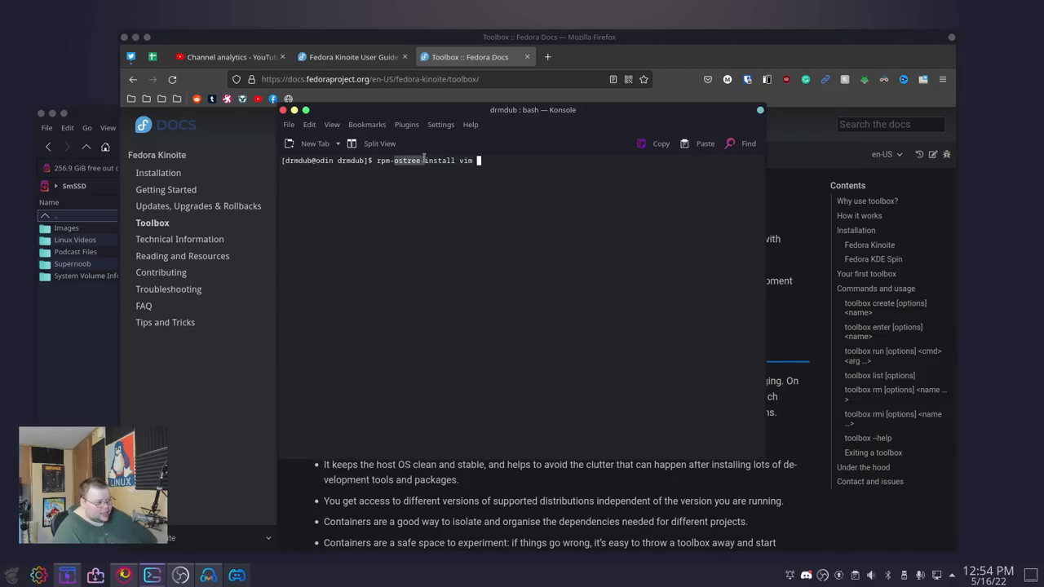
{"action": "mouse_move", "coordinate": [408, 206]}
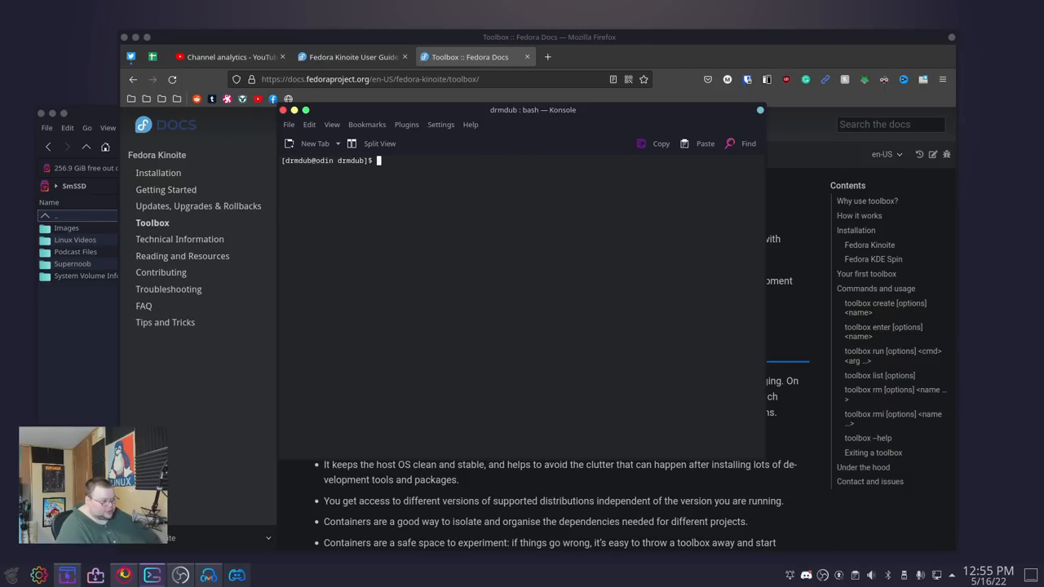
- Begin an rpm-ostree command at the fresh Konsole prompt
{"action": "type", "text": "rpm-ostree updatge"}
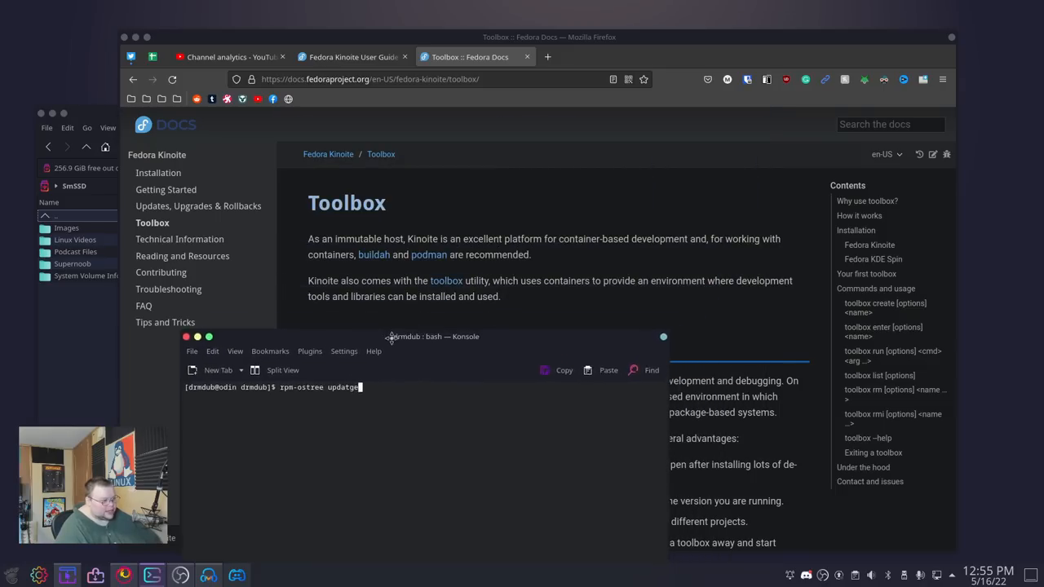
- Run rpm-ostree upgrade, which reports no upgrade available, and select the command text
{"action": "left_click", "coordinate": [199, 206]}
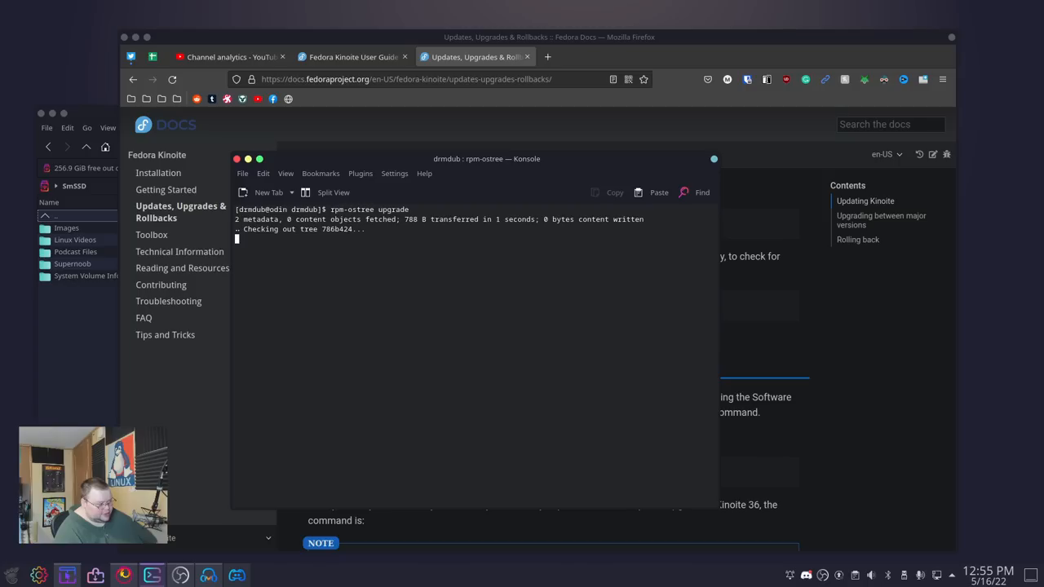
{"action": "mouse_move", "coordinate": [271, 269]}
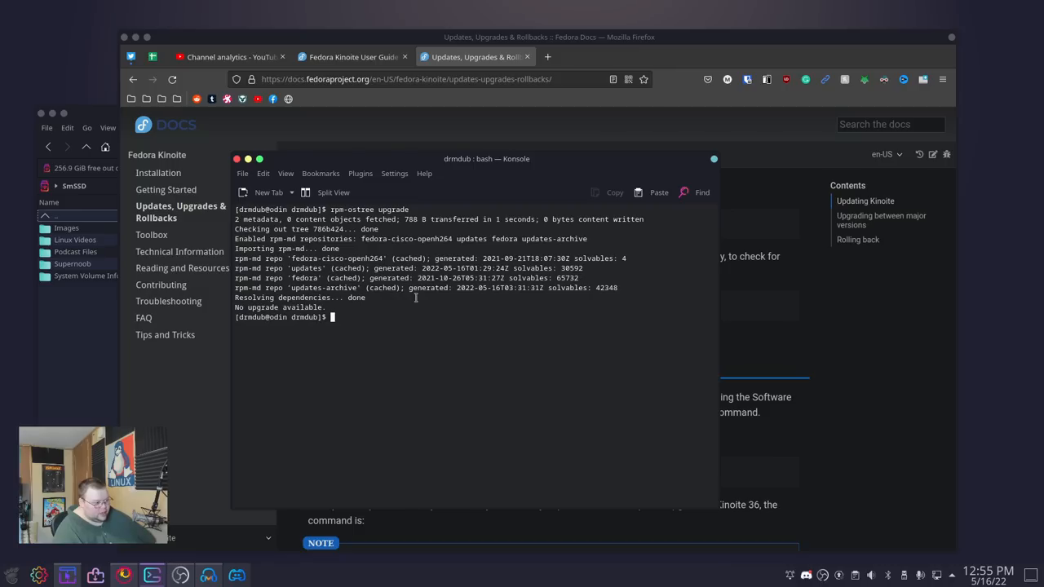
{"action": "mouse_move", "coordinate": [435, 310]}
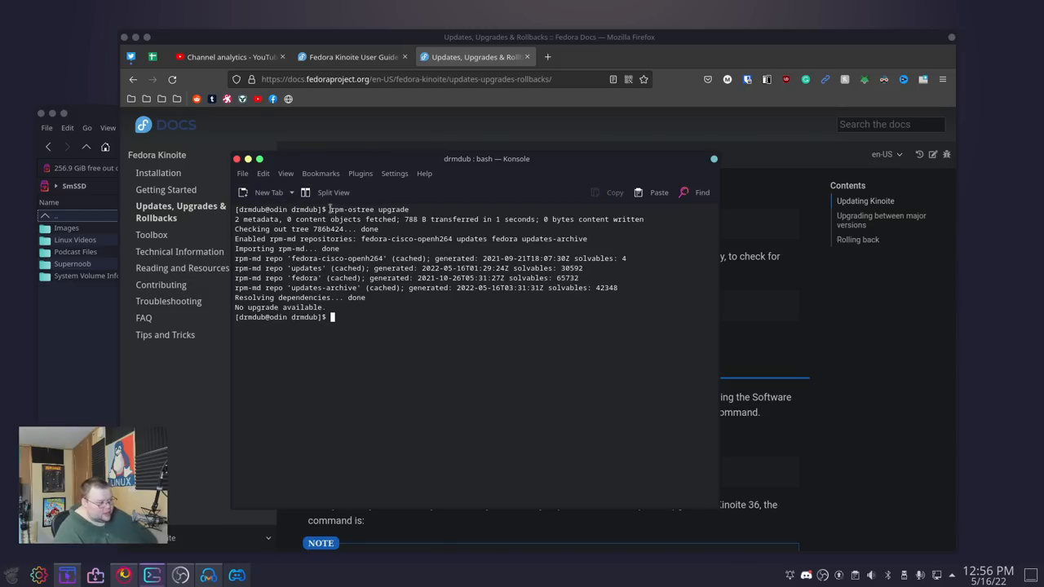
{"action": "double_click", "coordinate": [363, 209]}
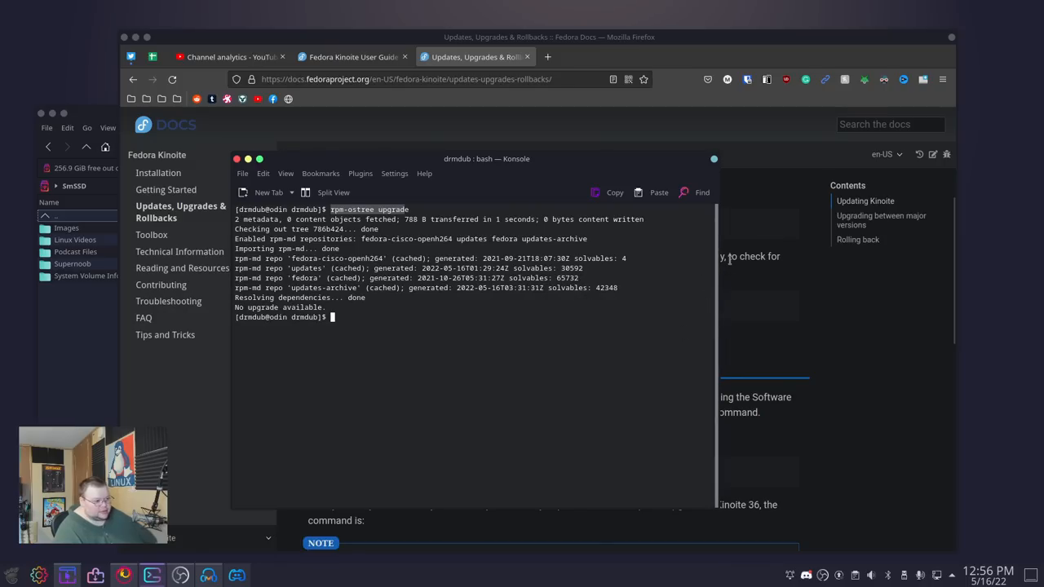
{"action": "mouse_move", "coordinate": [721, 330]}
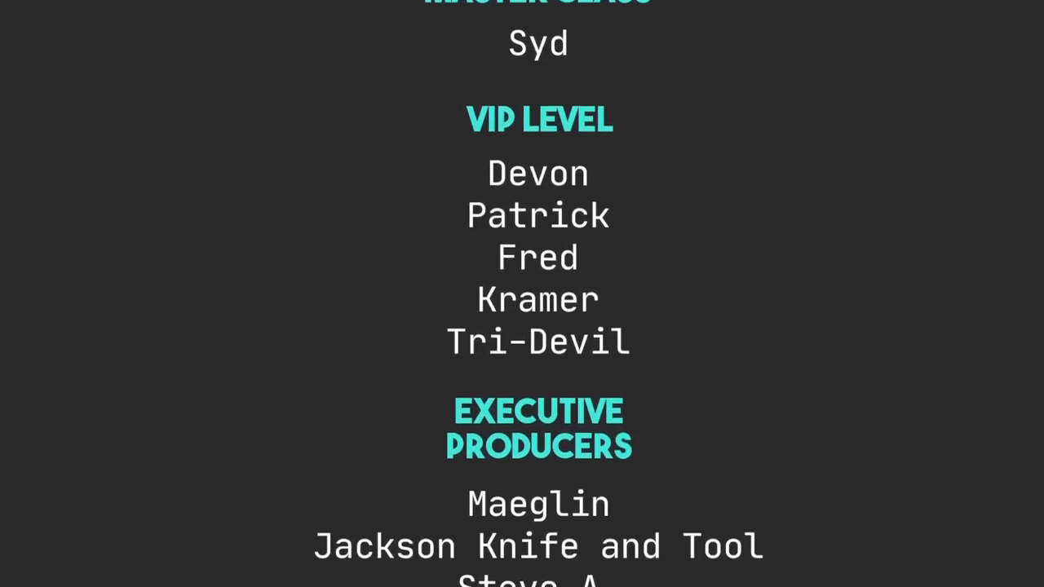
{"action": "scroll", "scroll_direction": "down", "scroll_amount": 3}
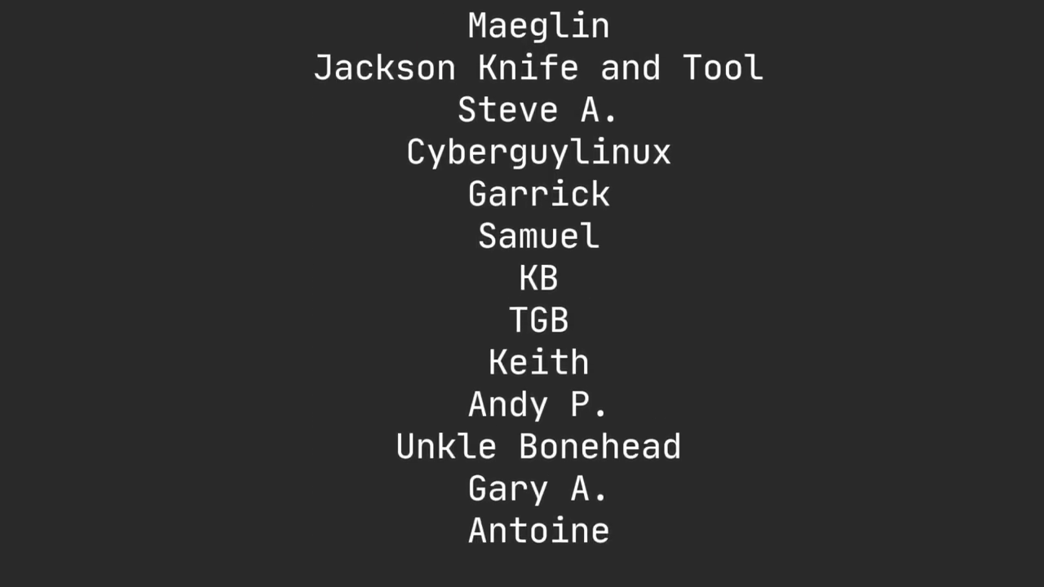
{"action": "scroll", "scroll_direction": "down", "scroll_amount": 3}
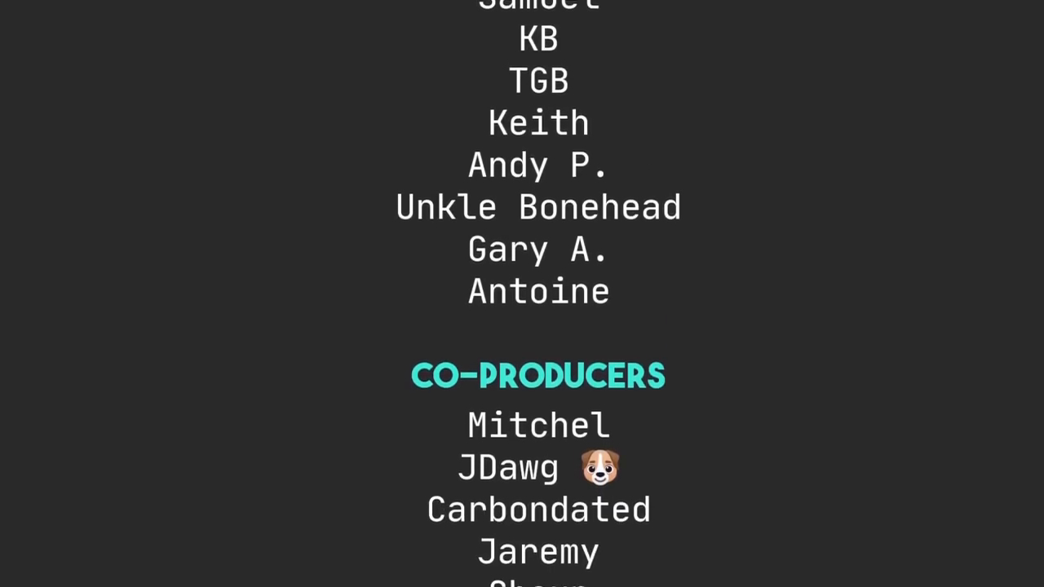
{"action": "scroll", "scroll_direction": "down", "scroll_amount": 3}
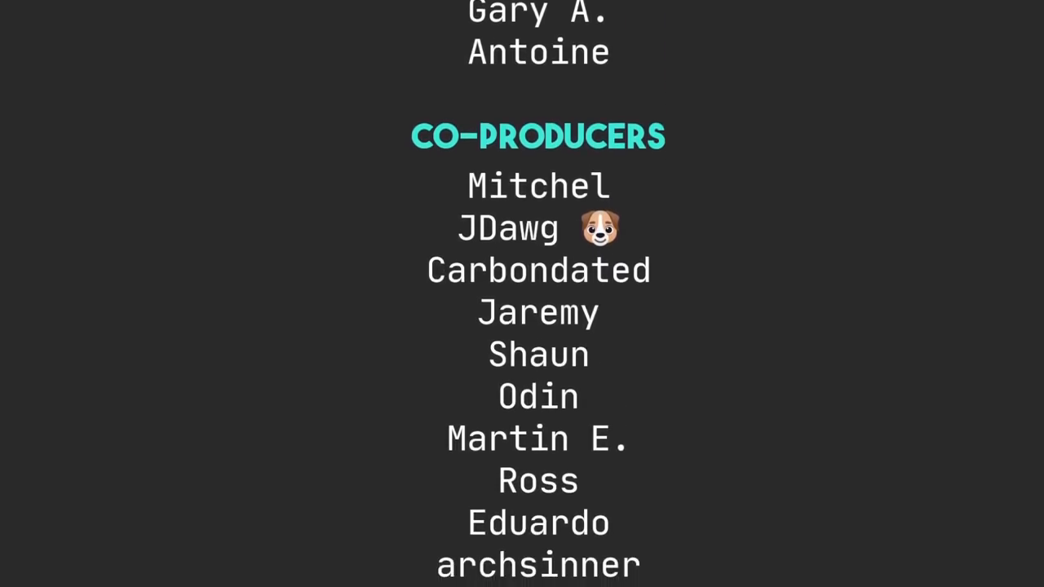
{"action": "scroll", "scroll_direction": "down", "scroll_amount": 3}
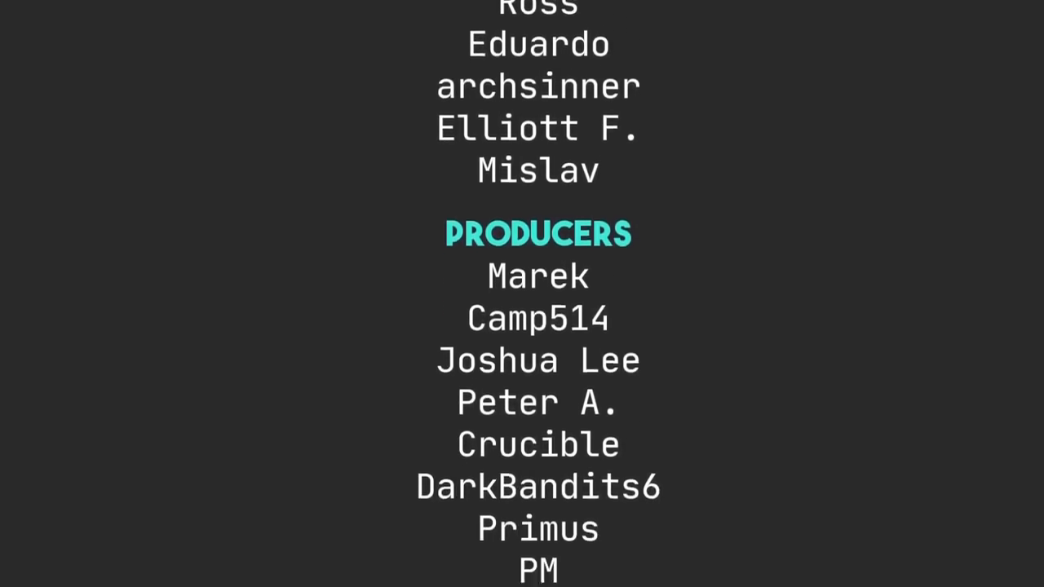
{"action": "scroll", "scroll_direction": "down", "scroll_amount": 3}
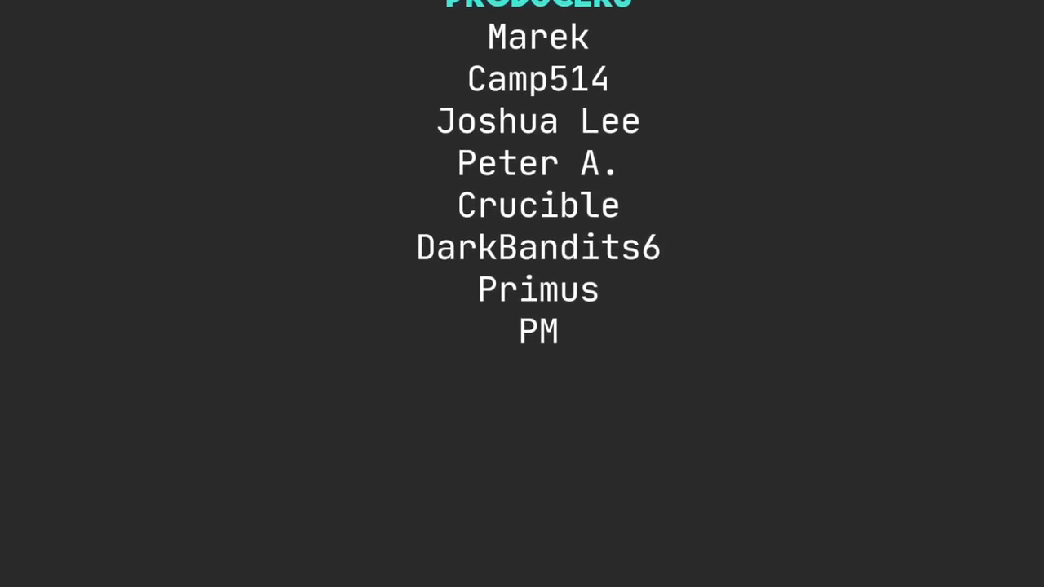